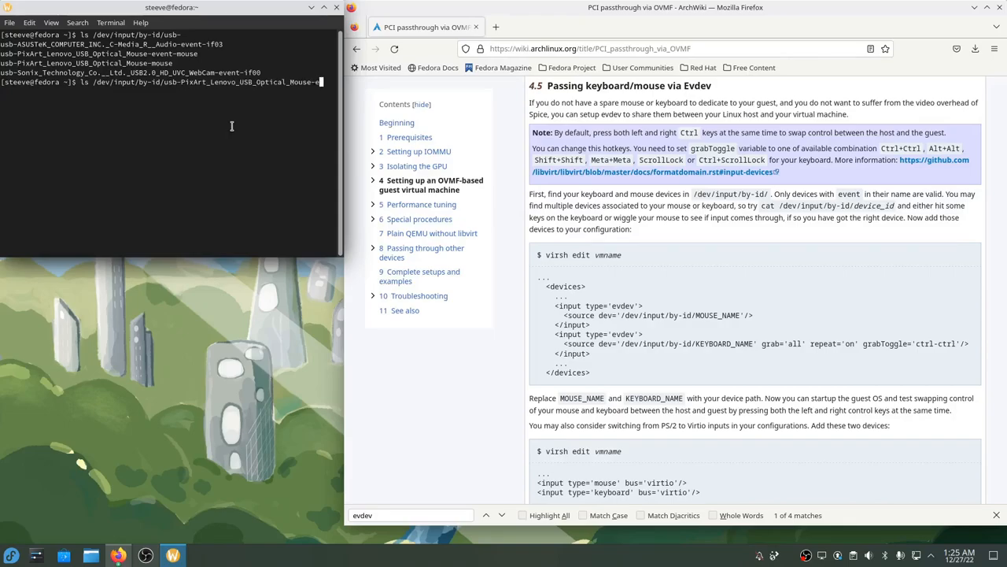
- List /dev/input/by-id and read the Lenovo mouse's event-mouse device, stopping once raw data appears
{"action": "key", "text": "Return"}
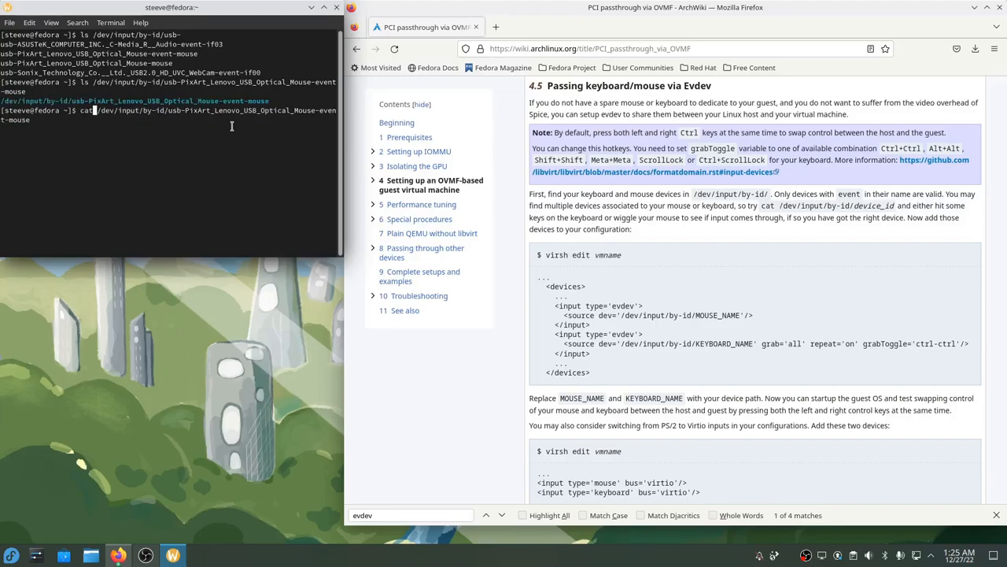
{"action": "key", "text": "Return"}
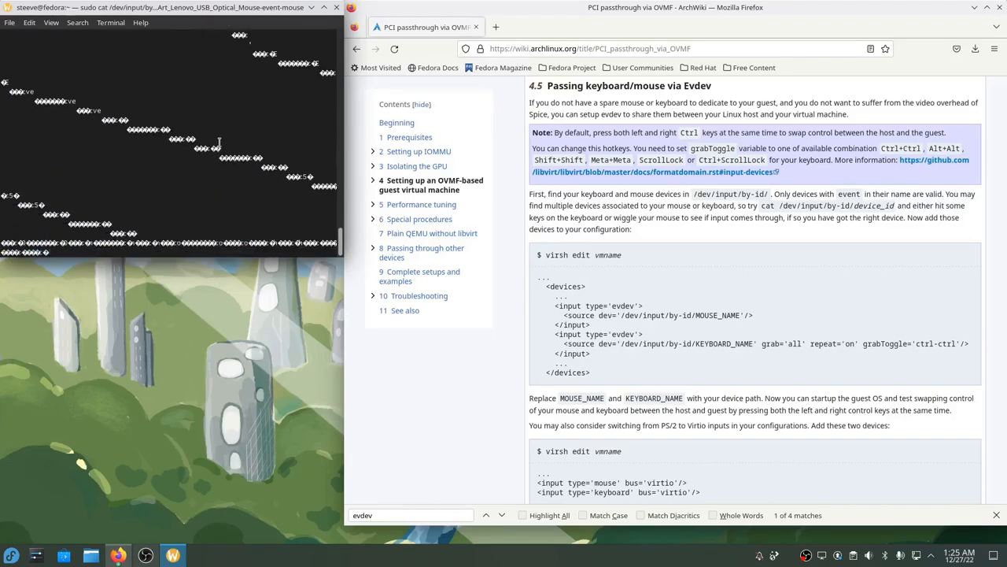
{"action": "key", "text": "ctrl+c"}
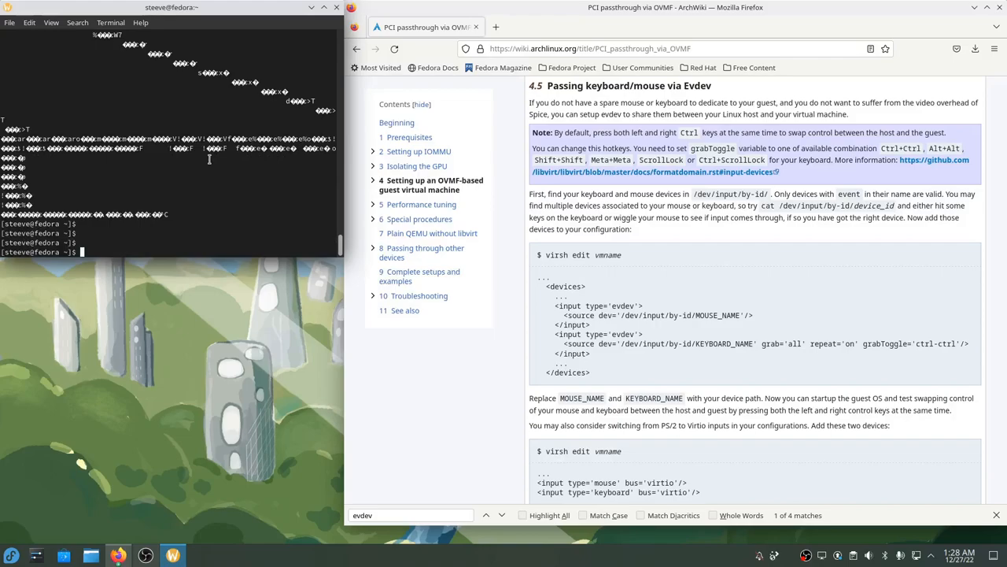
- Remove the Tablet input device from win10-vm1's hardware list and confirm the removal
{"action": "left_click", "coordinate": [200, 556]}
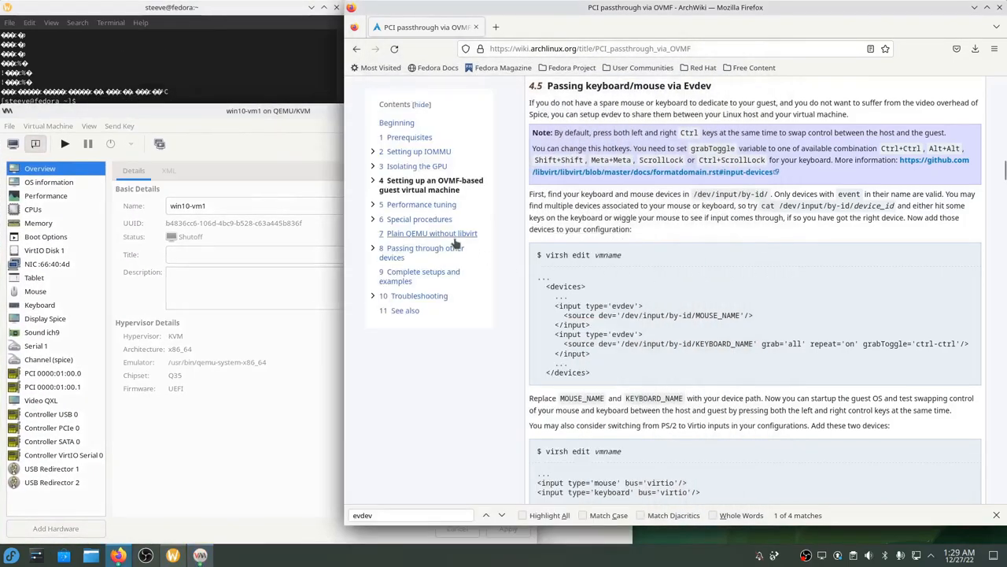
{"action": "left_click", "coordinate": [168, 170]}
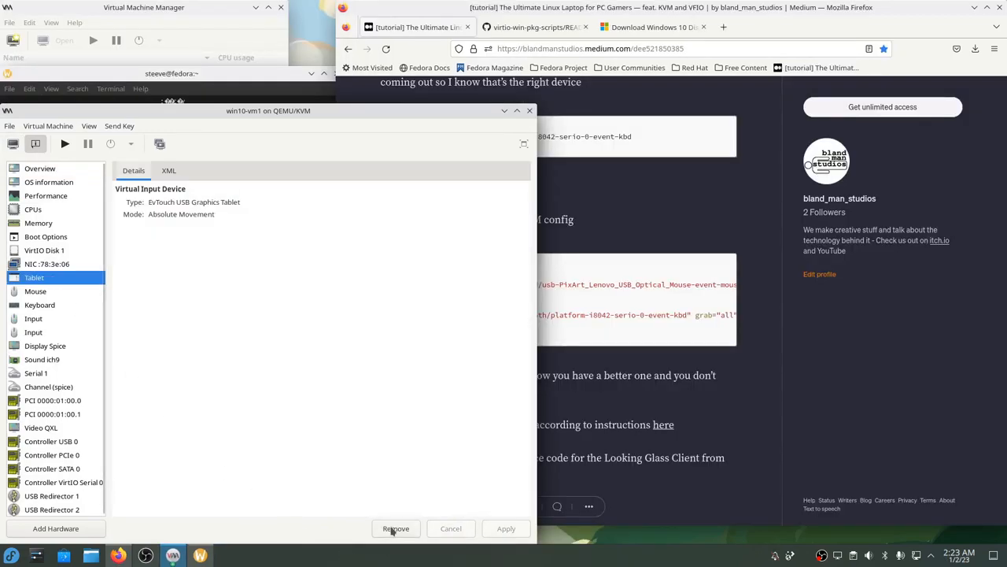
{"action": "left_click", "coordinate": [397, 529]}
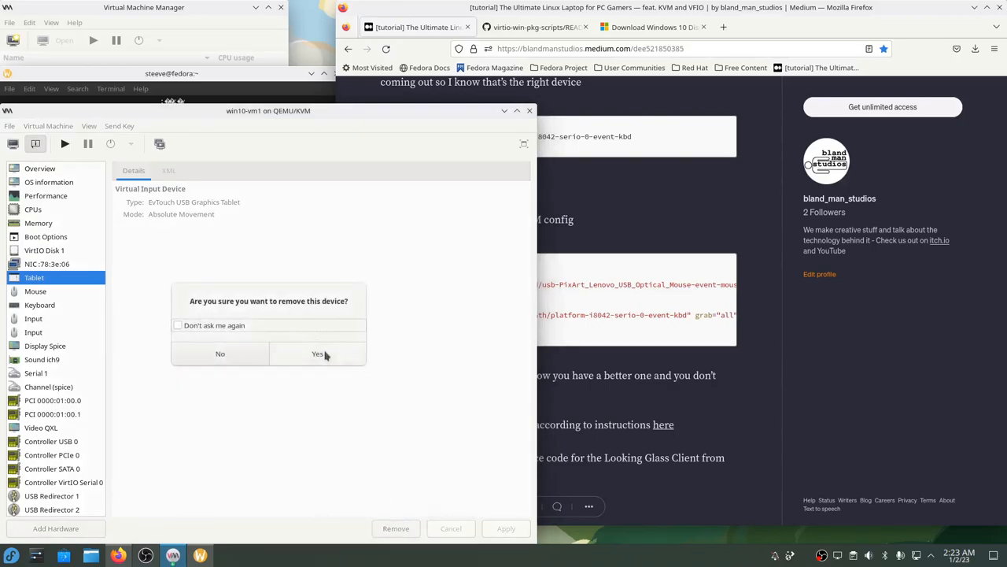
{"action": "left_click", "coordinate": [318, 353]}
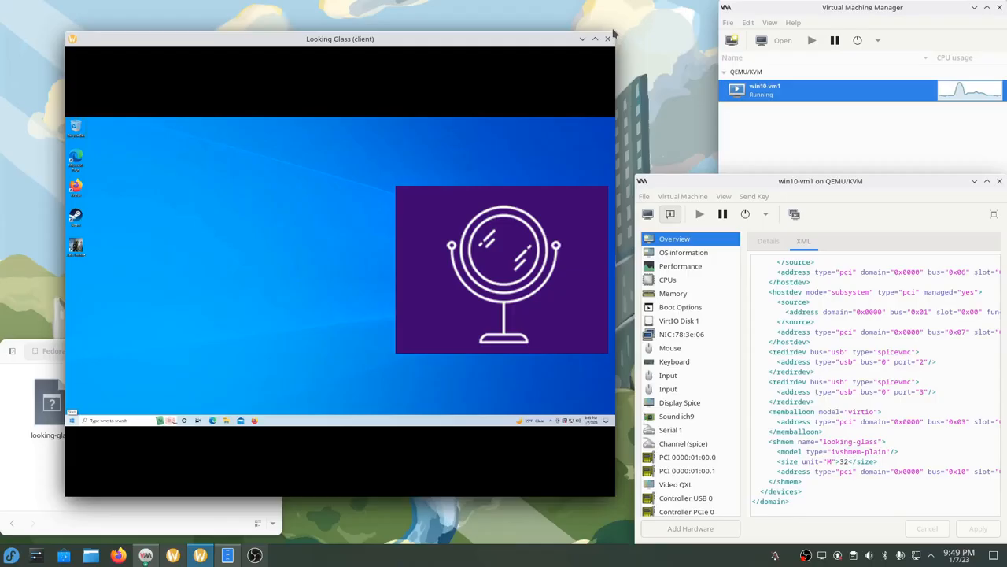
{"action": "mouse_move", "coordinate": [353, 48]}
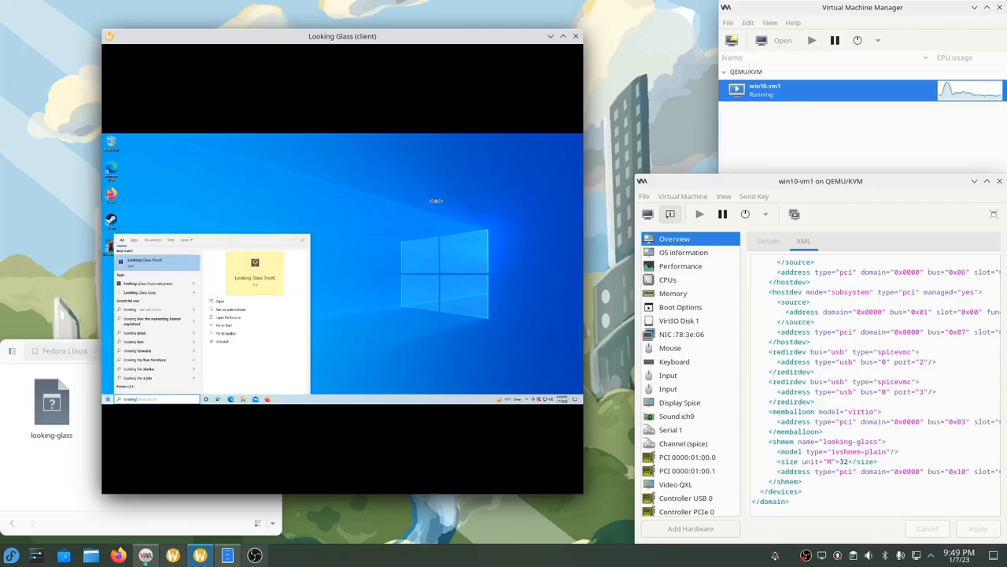
- Search the Windows guest's Start menu for the Looking Glass Host app
{"action": "left_click", "coordinate": [255, 270]}
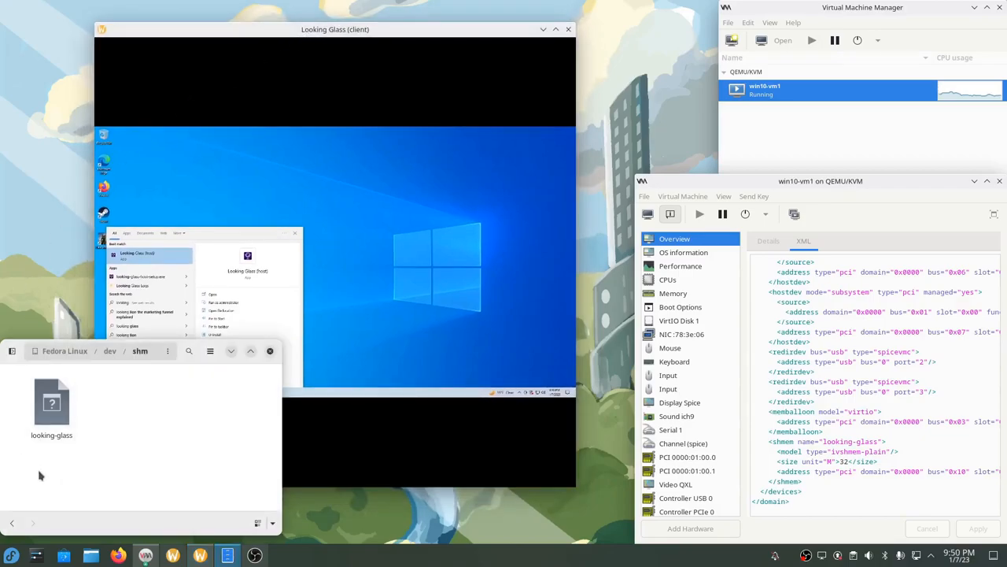
{"action": "left_click", "coordinate": [50, 403]}
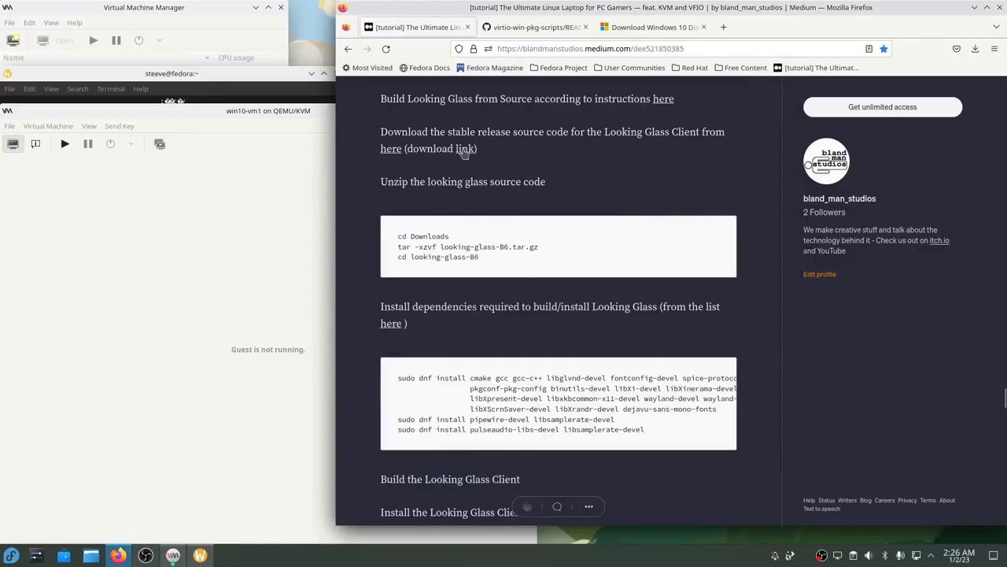
- Scroll the Medium tutorial to its 'Install dependencies' and client build sections
{"action": "left_click", "coordinate": [976, 48]}
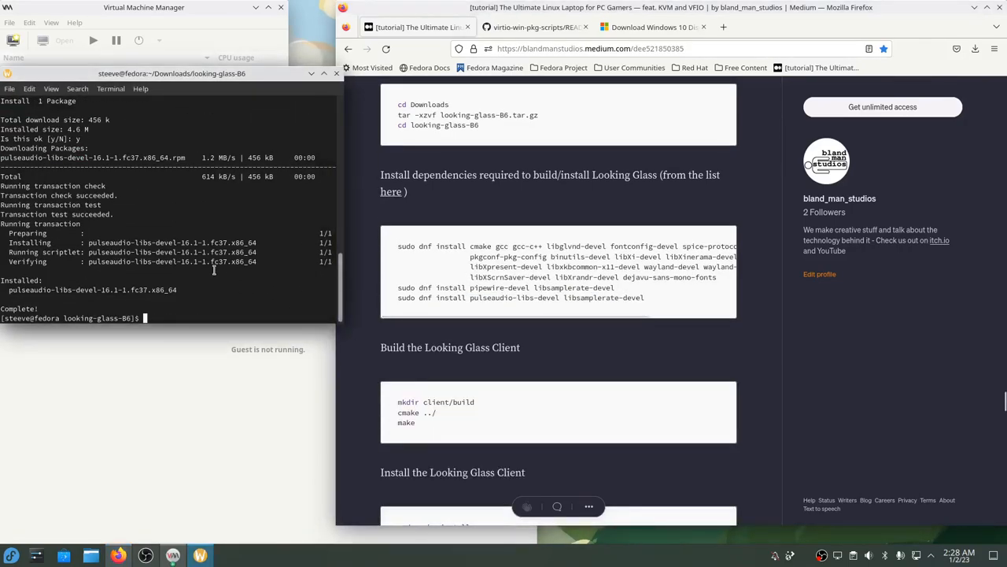
- Create client/build and run cmake, make and sudo make install for looking-glass-client
{"action": "double_click", "coordinate": [435, 402]}
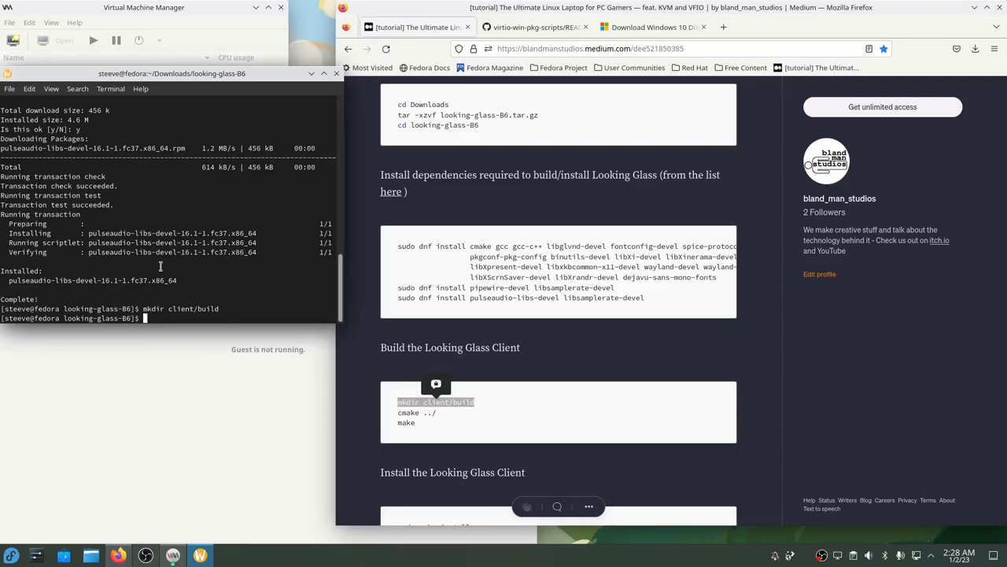
{"action": "scroll", "scroll_direction": "down", "scroll_amount": 3}
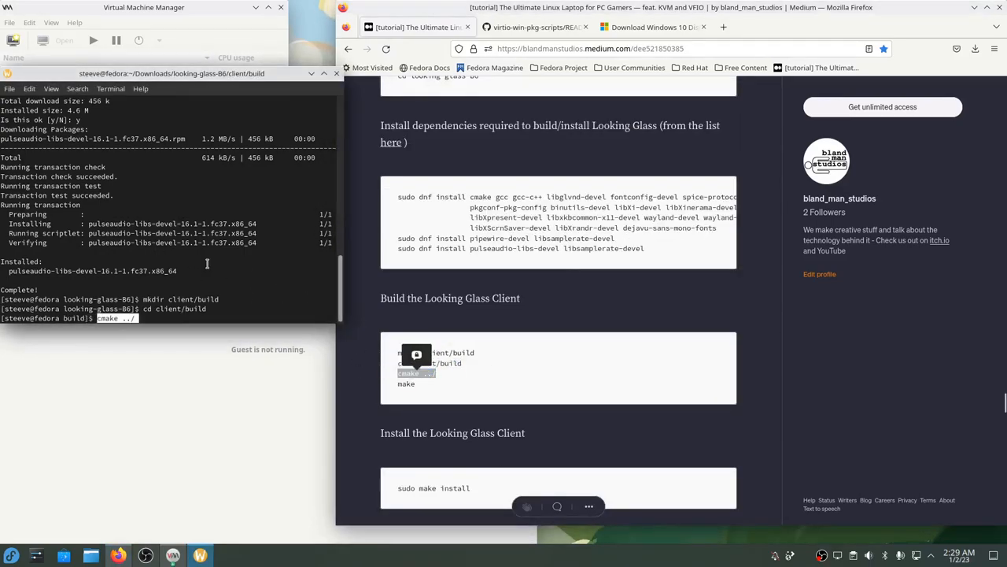
{"action": "key", "text": "Return"}
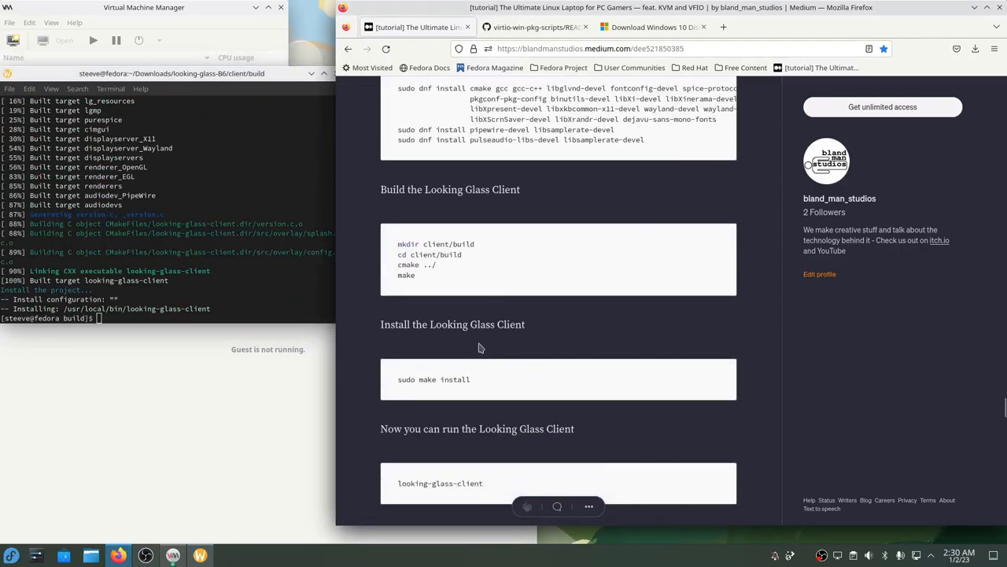
- Launch looking-glass-client, which fails reporting no path to the ivshmem file
{"action": "scroll", "scroll_direction": "down", "scroll_amount": 3}
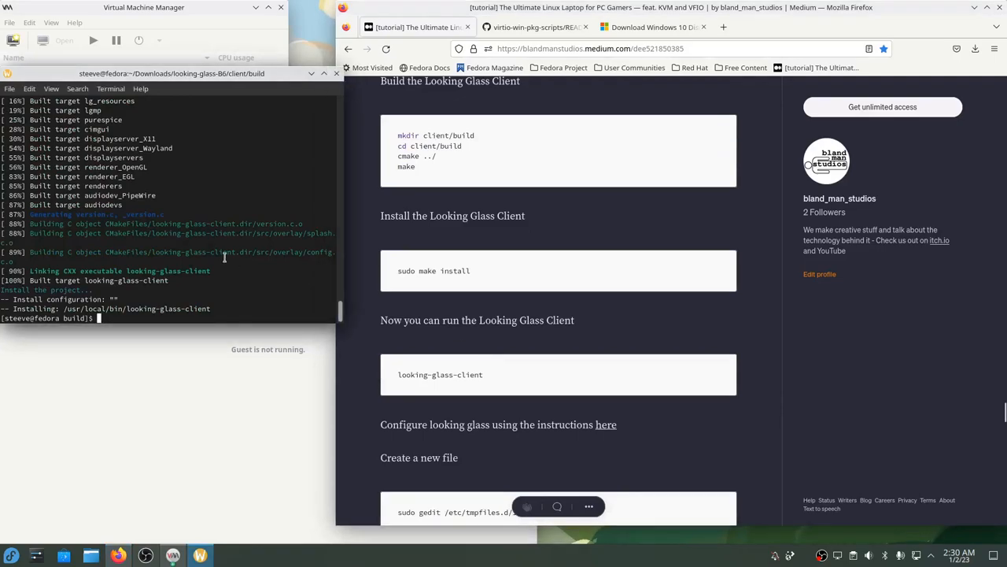
{"action": "type", "text": "looking-glass-client"}
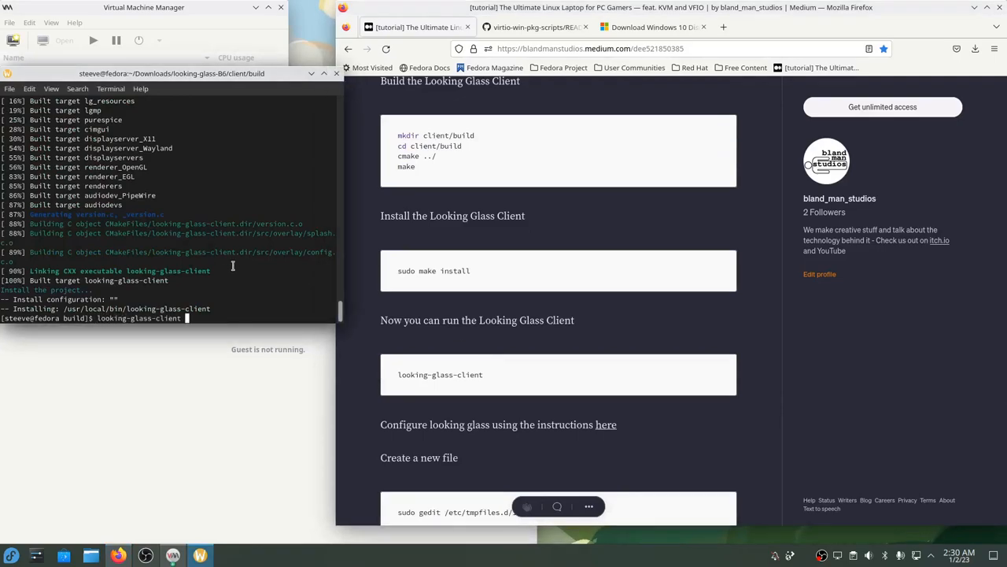
{"action": "key", "text": "Return"}
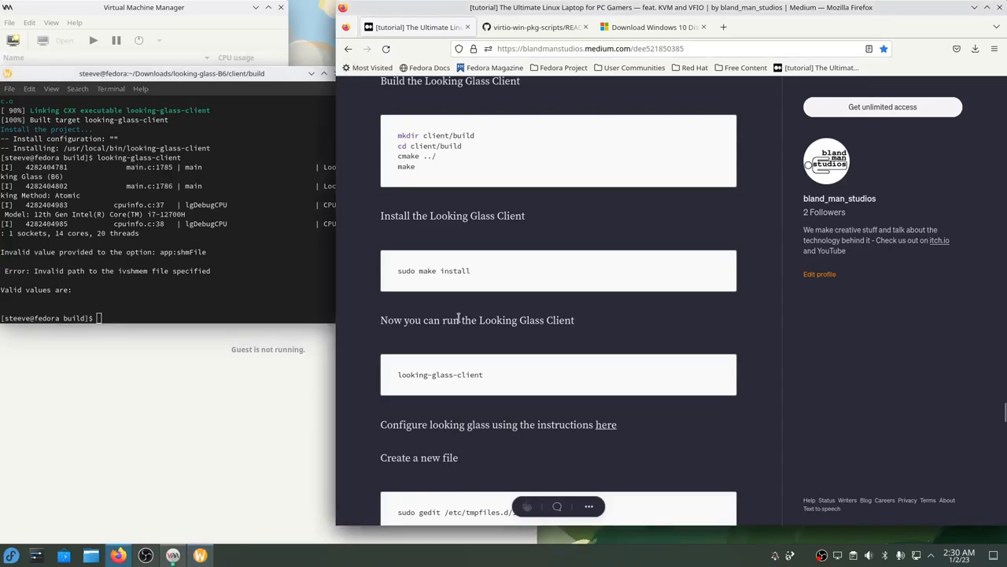
- Scroll the tutorial to the /etc/tmpfiles.d/10-looking-glass.conf shared-memory rule
{"action": "scroll", "scroll_direction": "down", "scroll_amount": 3}
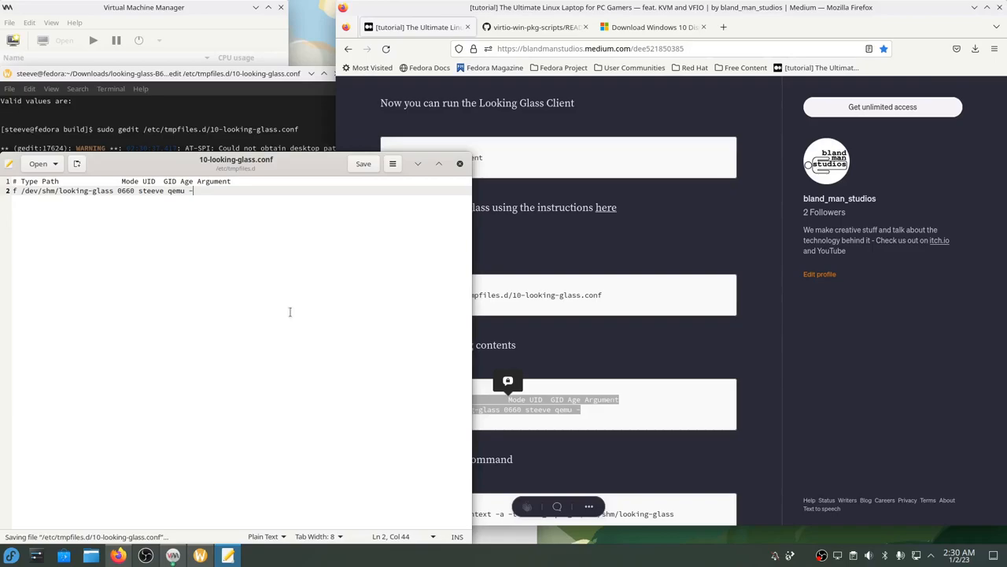
{"action": "mouse_move", "coordinate": [576, 380]}
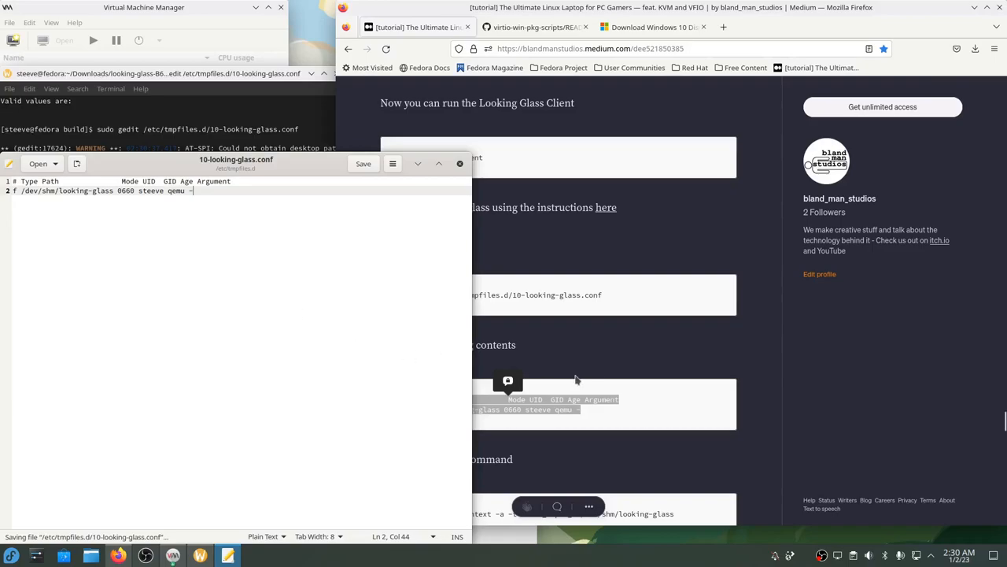